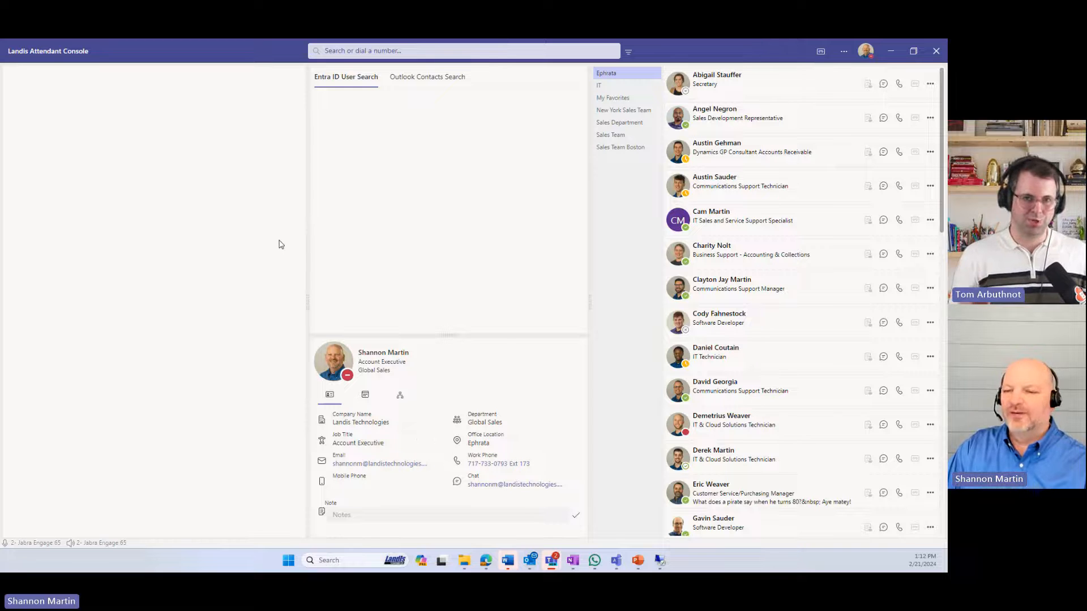
{"action": "mouse_move", "coordinate": [282, 232]}
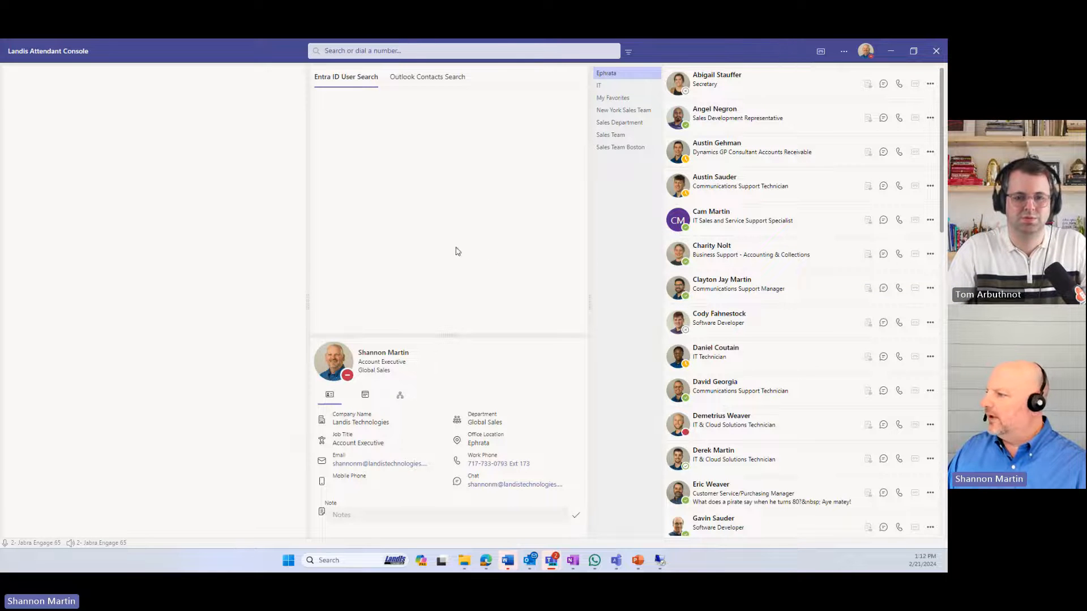
{"action": "mouse_move", "coordinate": [218, 337]}
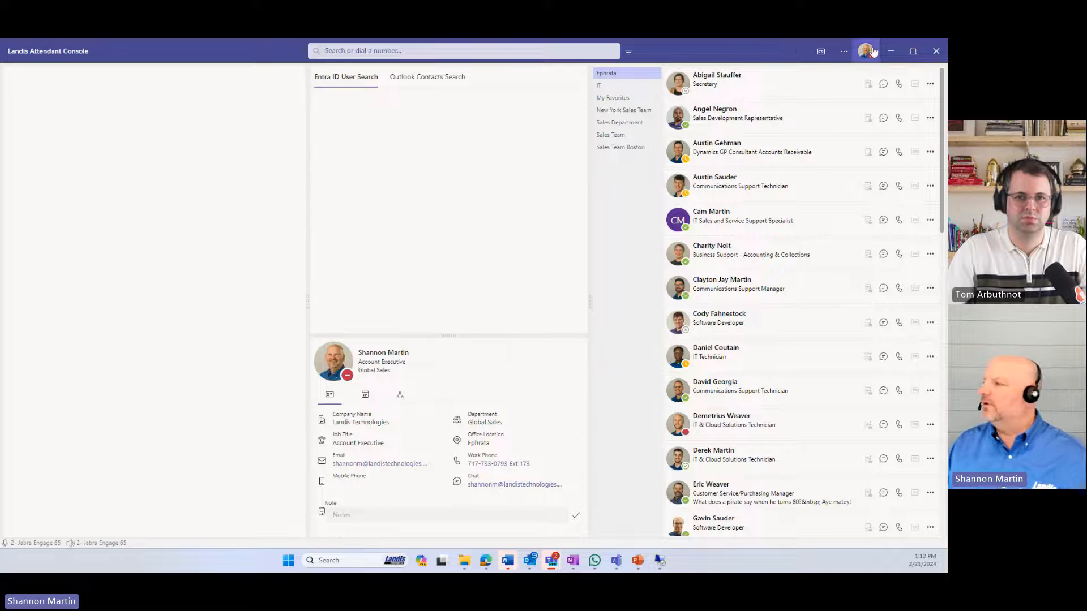
Check the presence status choices and IT group, then browse the Ephrata contact list
{"action": "left_click", "coordinate": [866, 50]}
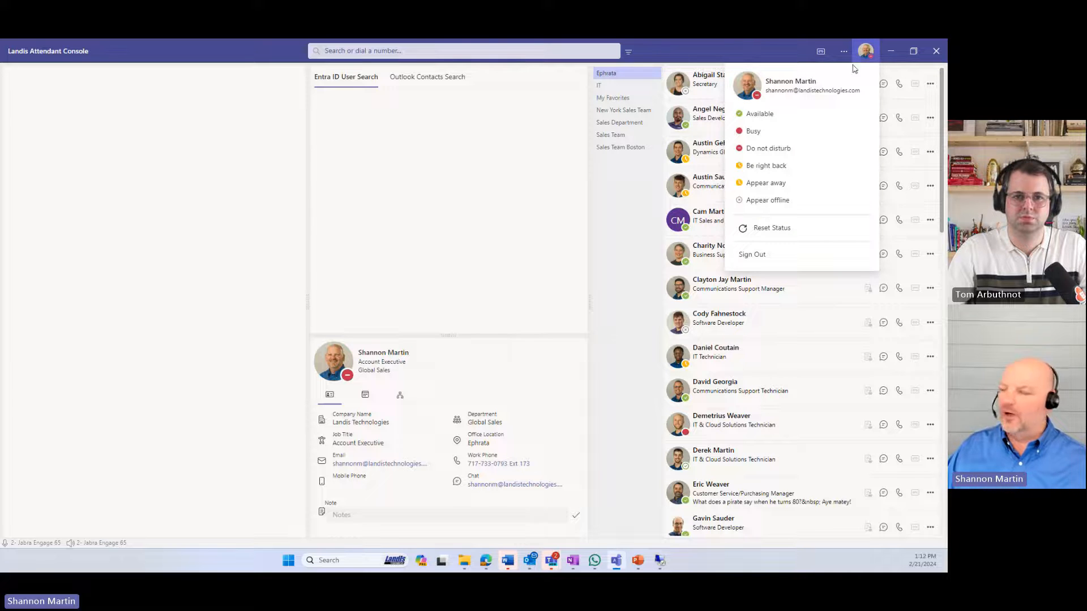
{"action": "left_click", "coordinate": [612, 220]}
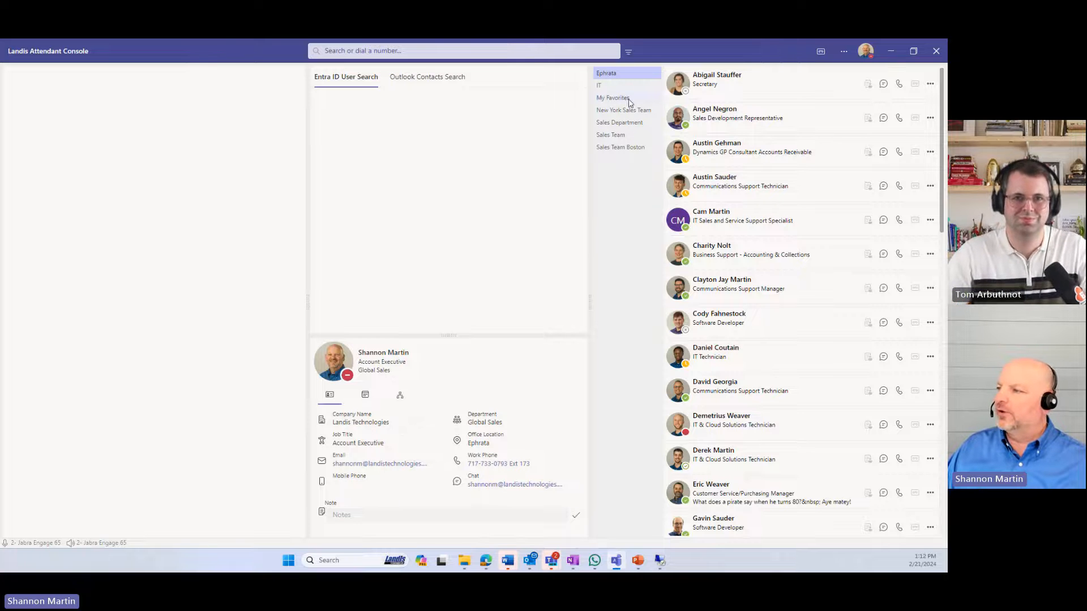
{"action": "left_click", "coordinate": [599, 84]}
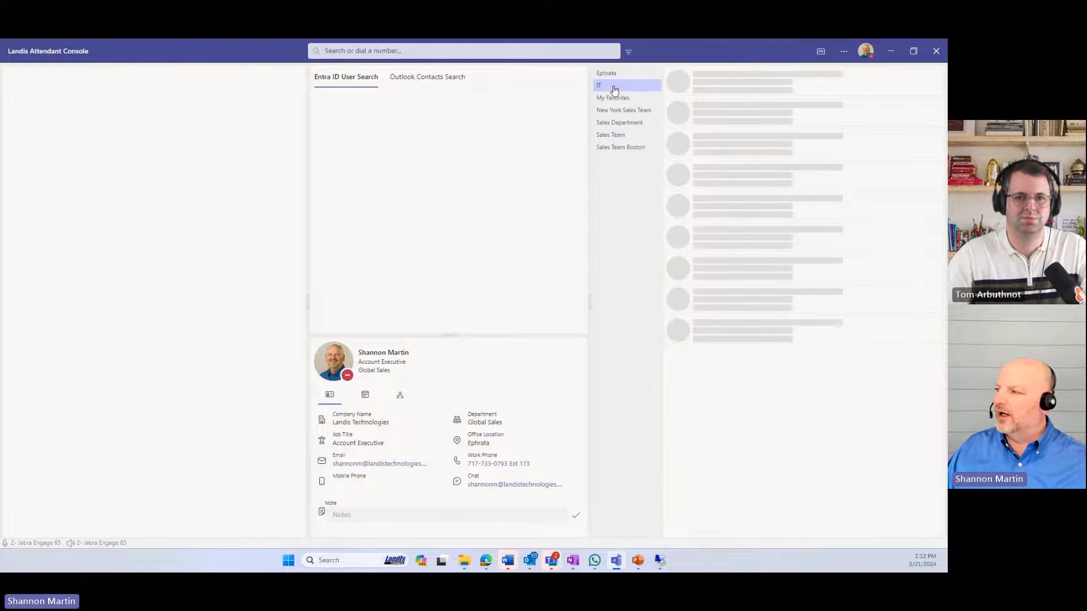
{"action": "left_click", "coordinate": [607, 74]}
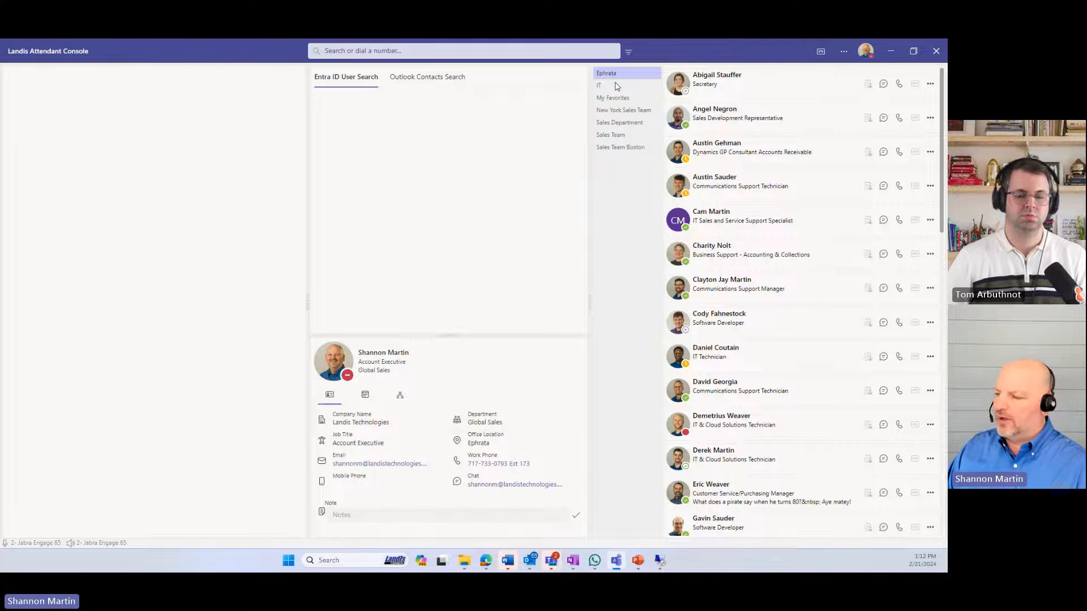
{"action": "mouse_move", "coordinate": [478, 442]}
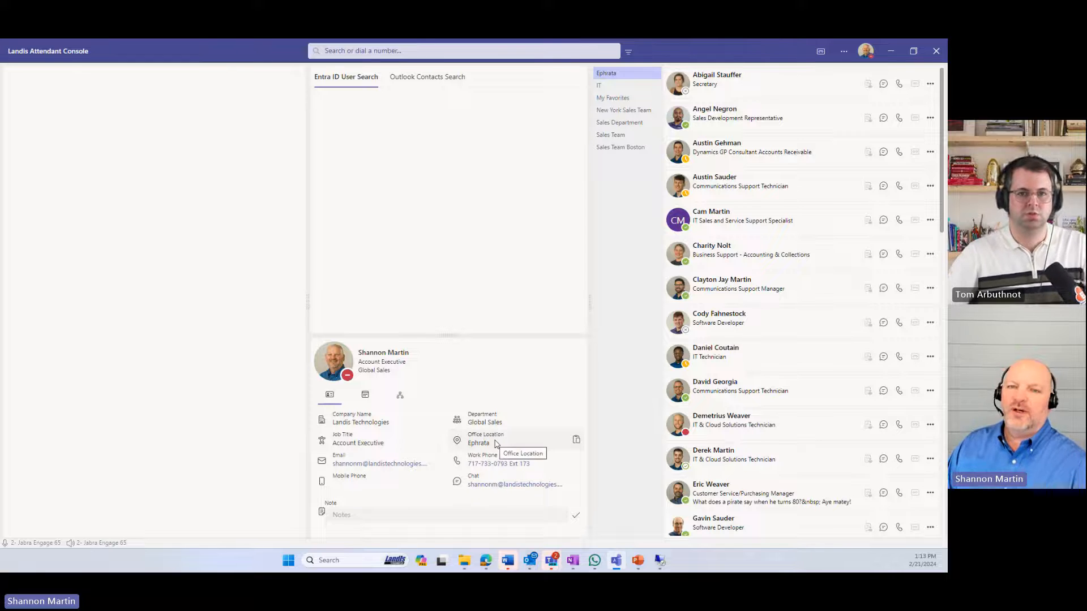
{"action": "scroll", "scroll_direction": "down", "scroll_amount": 3}
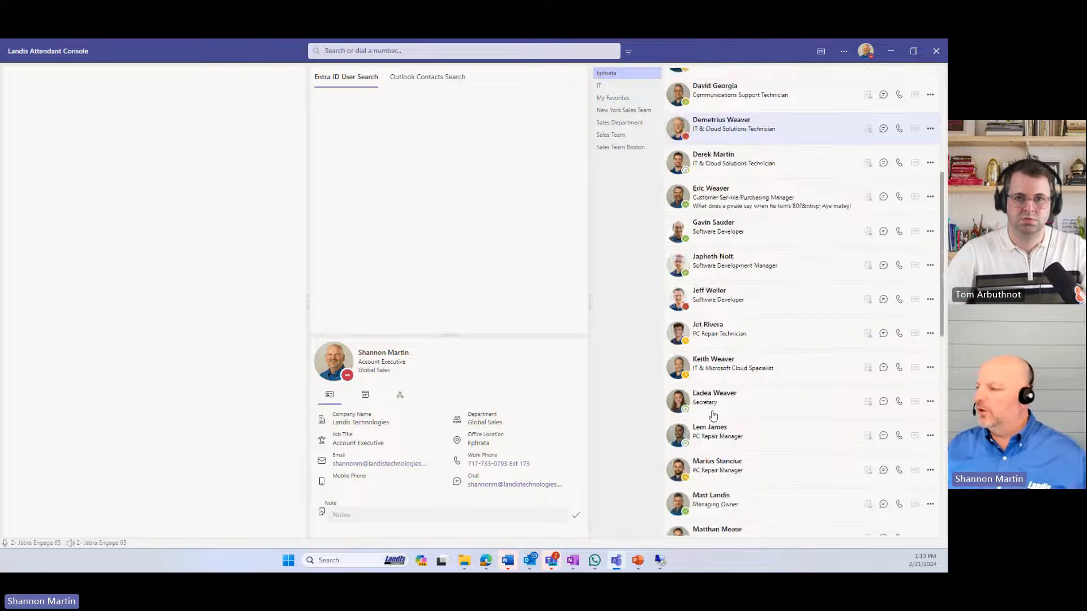
{"action": "scroll", "scroll_direction": "down", "scroll_amount": 3}
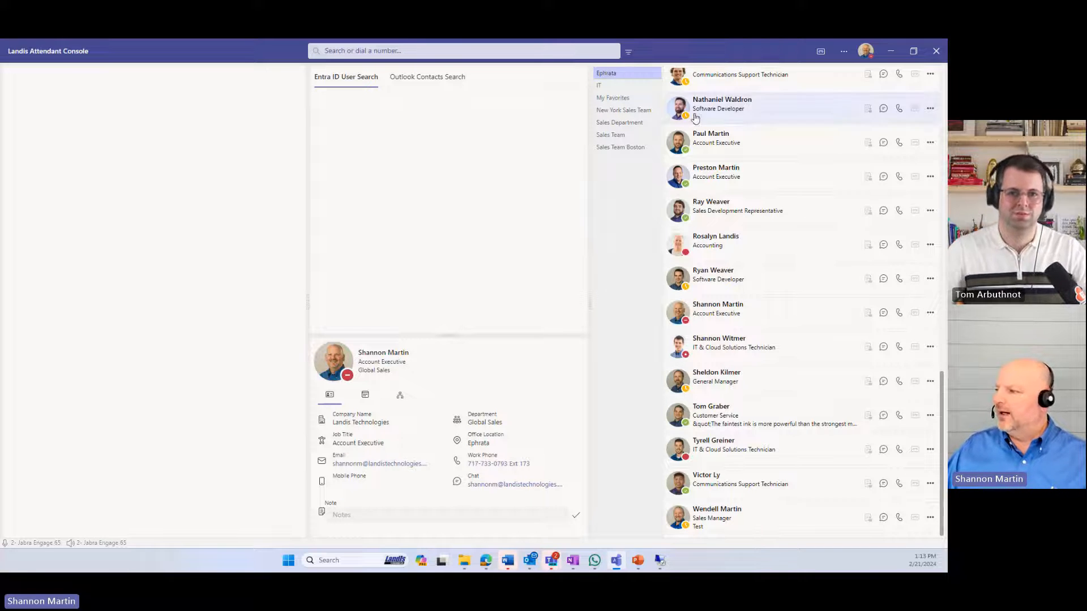
{"action": "mouse_move", "coordinate": [720, 259]}
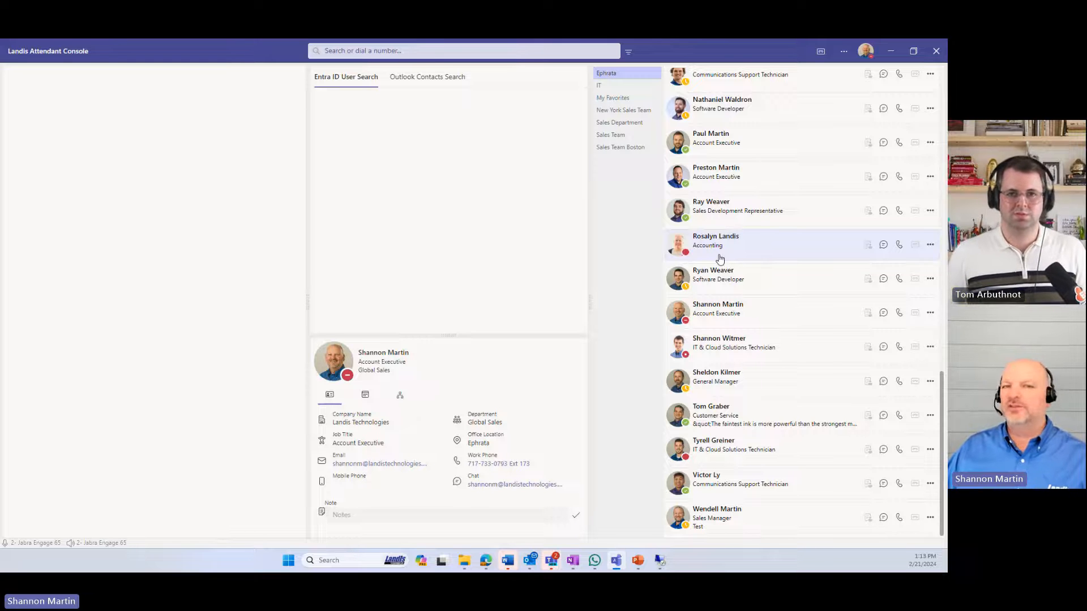
{"action": "mouse_move", "coordinate": [730, 278]}
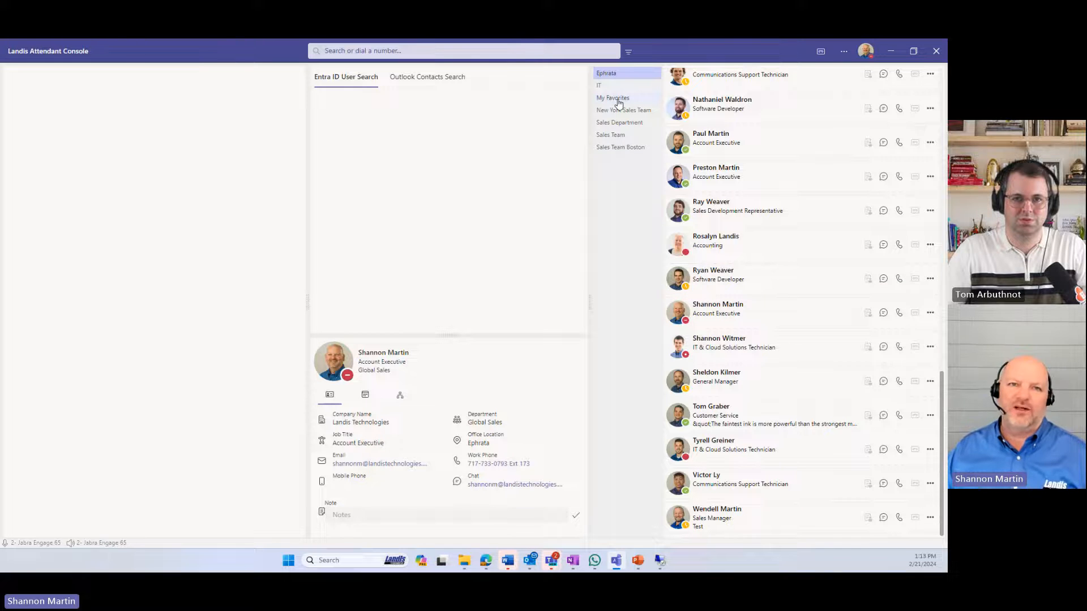
{"action": "left_click", "coordinate": [612, 97]}
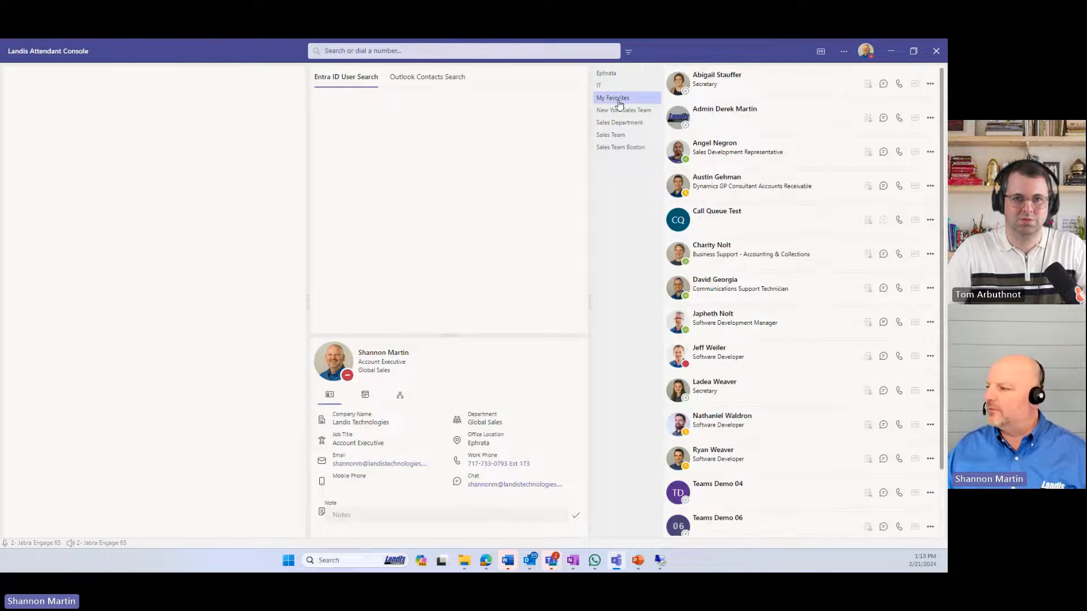
{"action": "scroll", "scroll_direction": "down", "scroll_amount": 3}
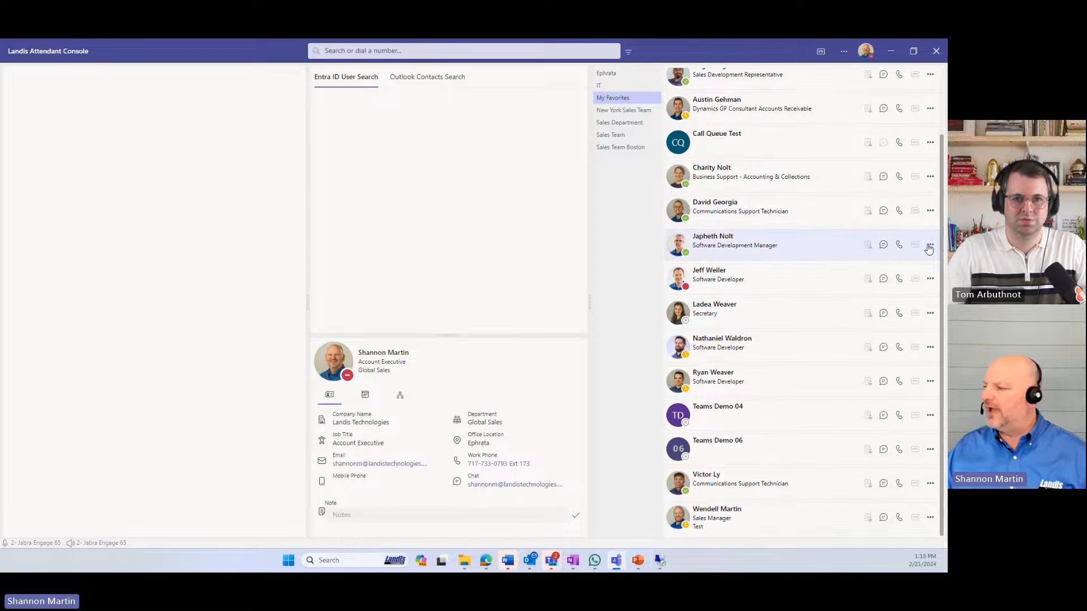
{"action": "left_click", "coordinate": [930, 244]}
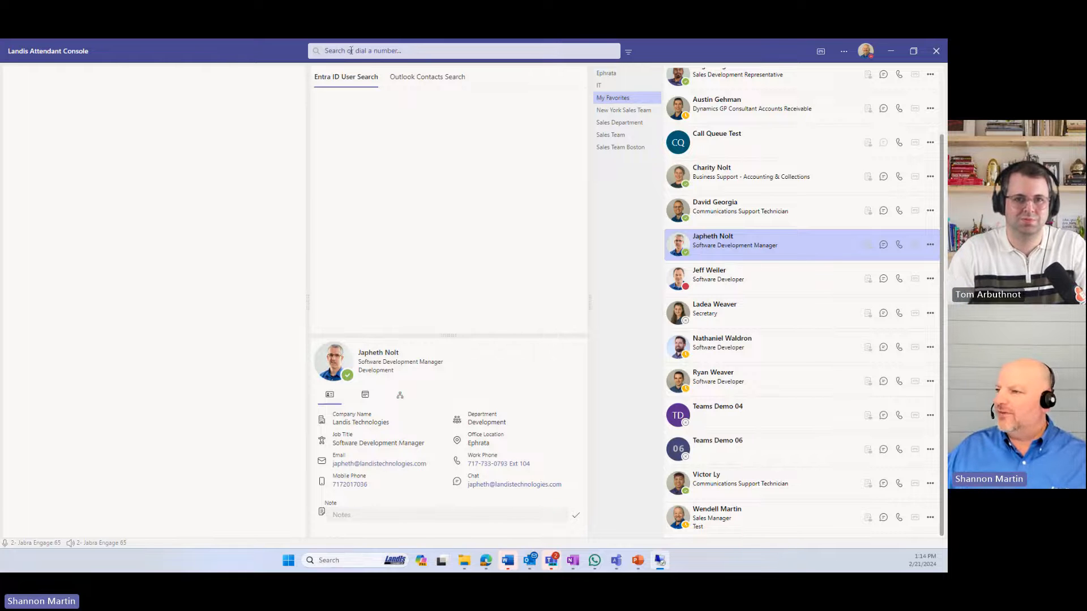
Search the directory for 'mar' to list matching Entra ID users
{"action": "type", "text": "martin"}
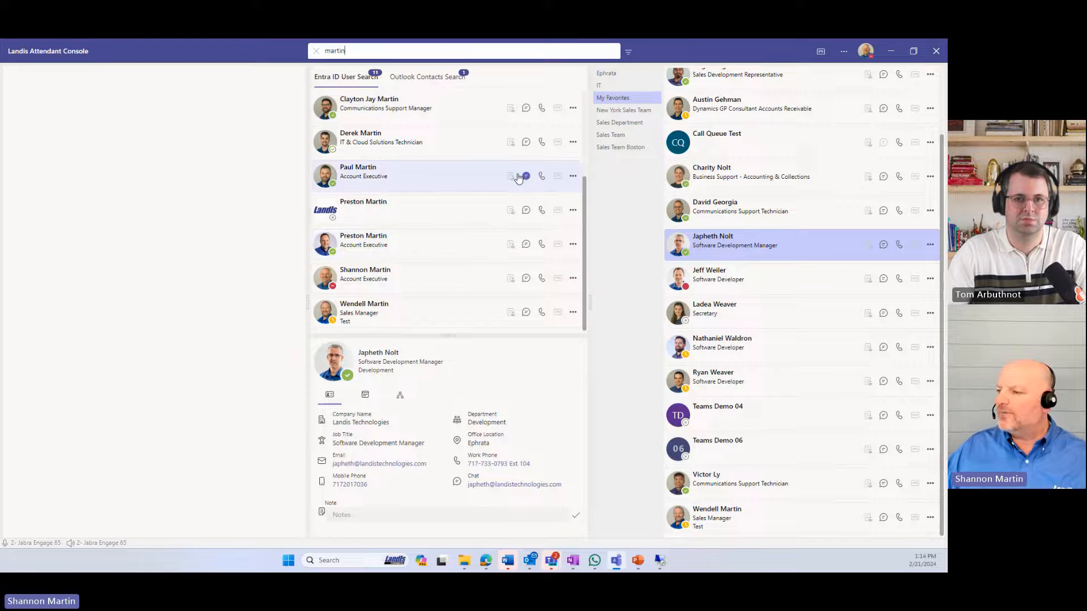
{"action": "mouse_move", "coordinate": [516, 244]}
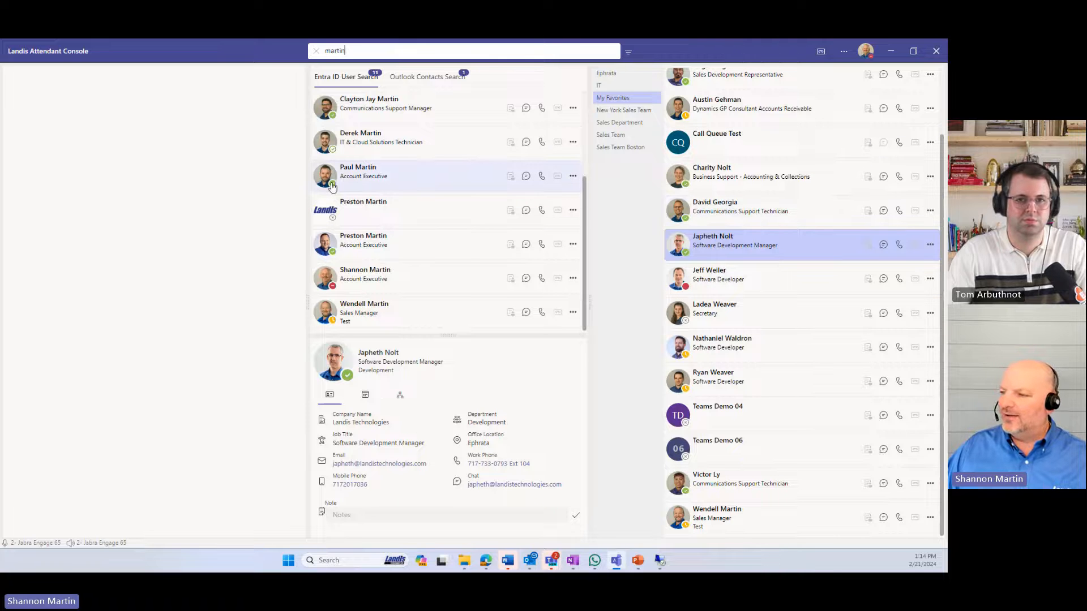
{"action": "mouse_move", "coordinate": [339, 277]}
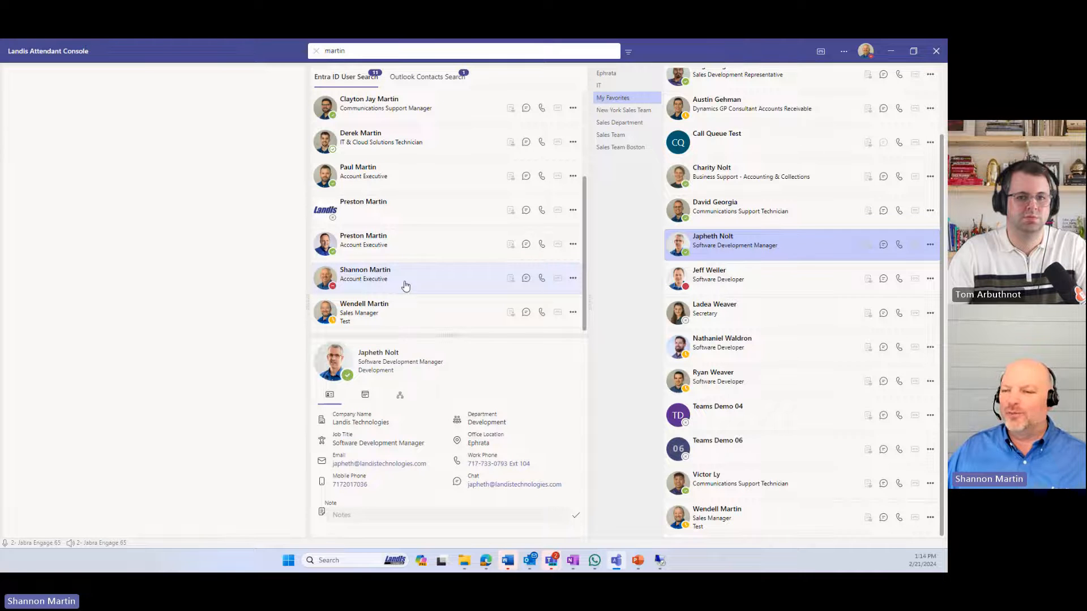
{"action": "mouse_move", "coordinate": [402, 290]}
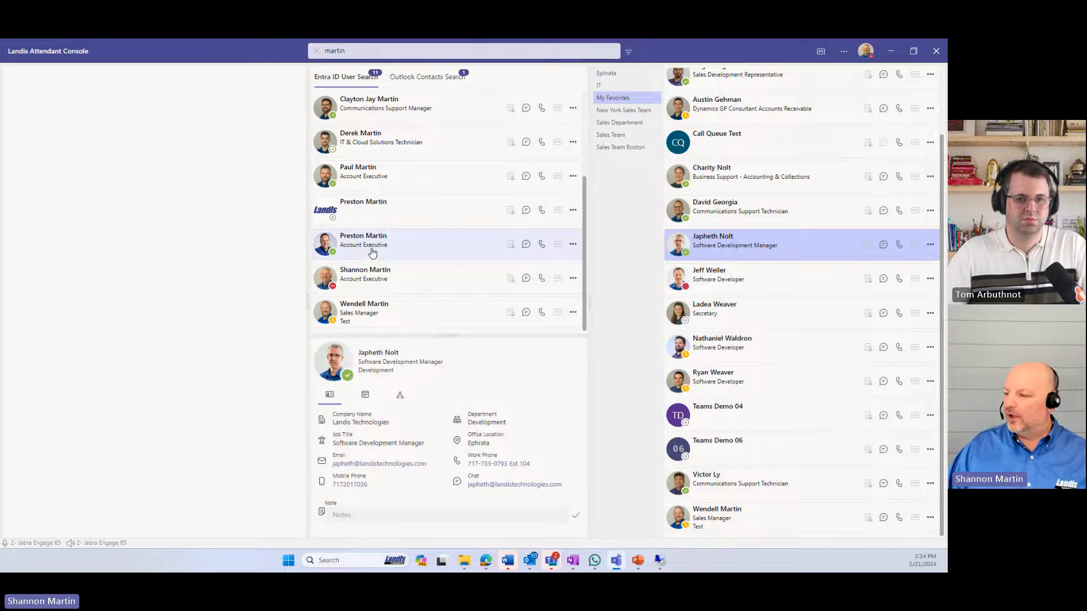
{"action": "left_click", "coordinate": [381, 244]}
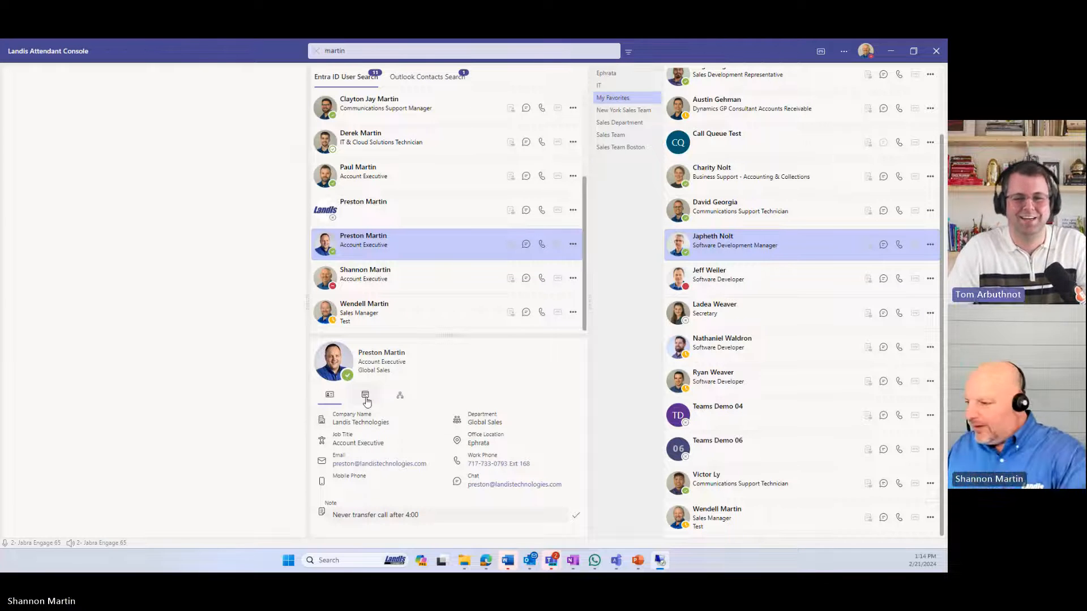
{"action": "mouse_move", "coordinate": [366, 395]}
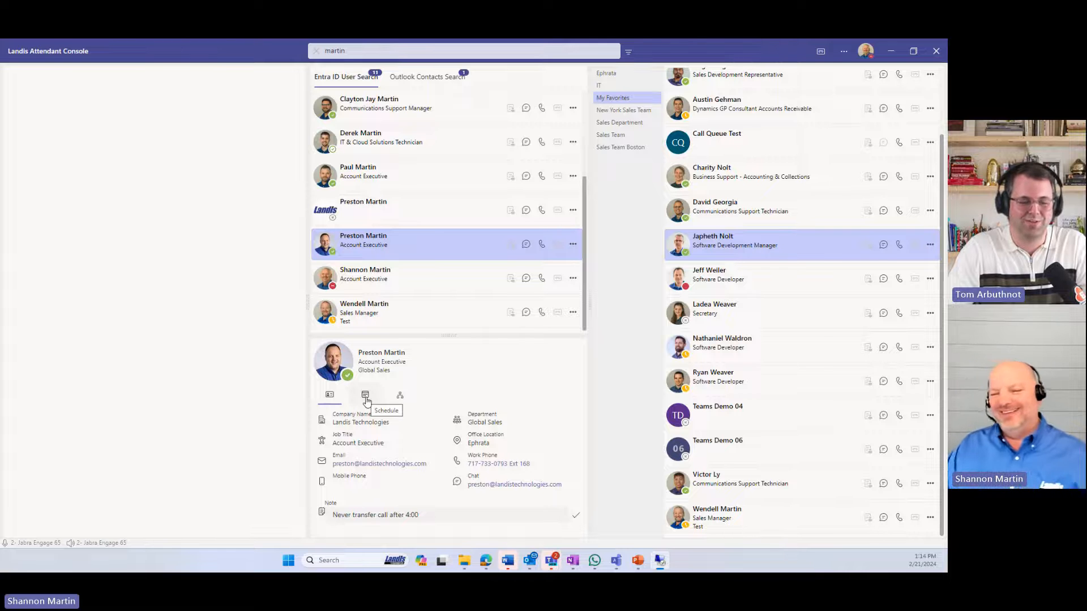
{"action": "mouse_move", "coordinate": [413, 512]}
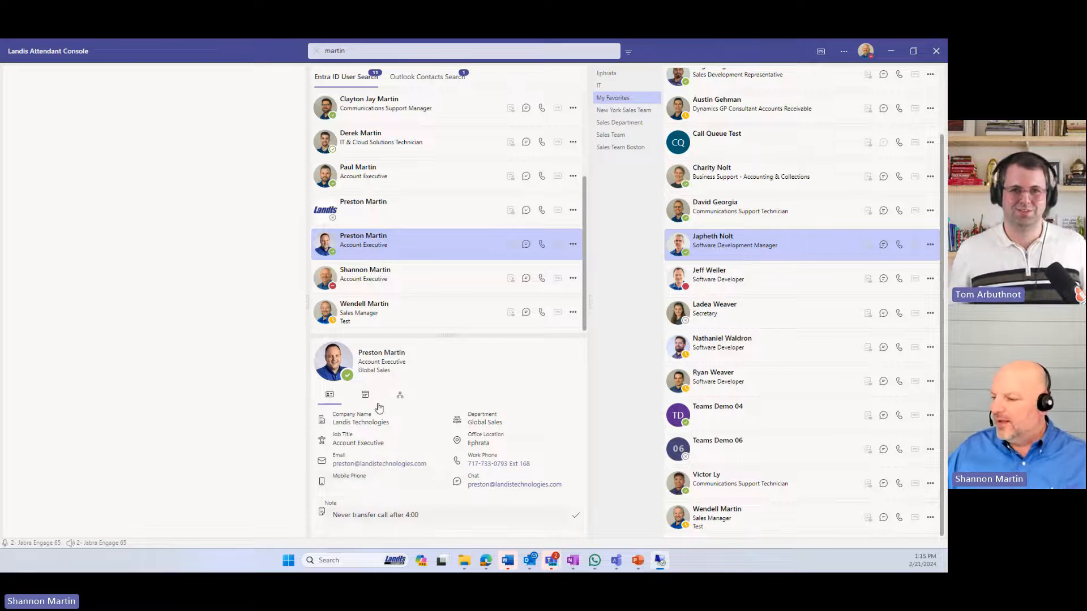
{"action": "left_click", "coordinate": [365, 395]}
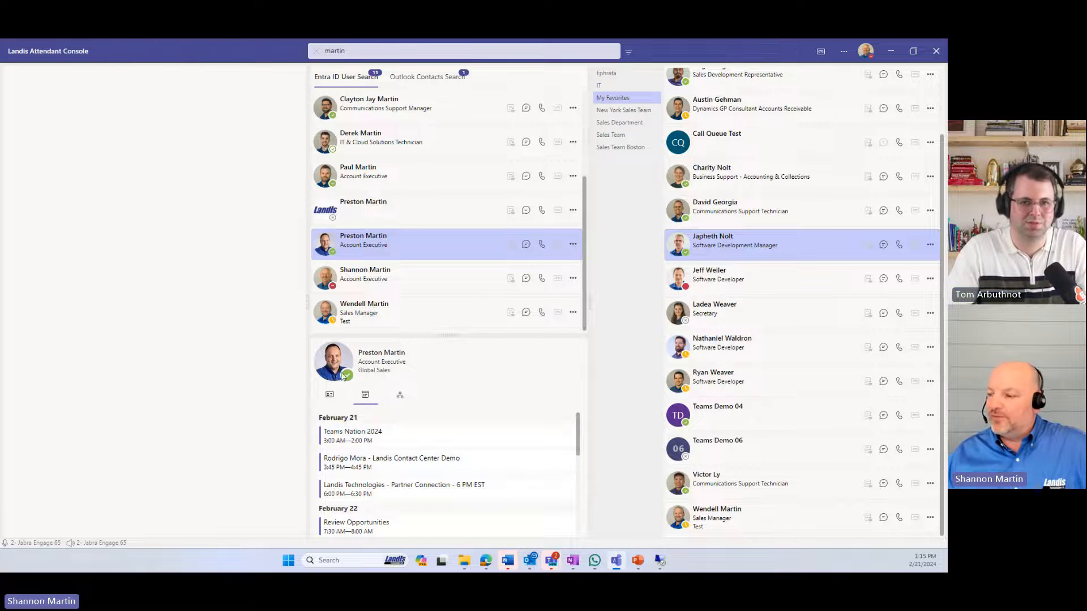
{"action": "mouse_move", "coordinate": [333, 359]}
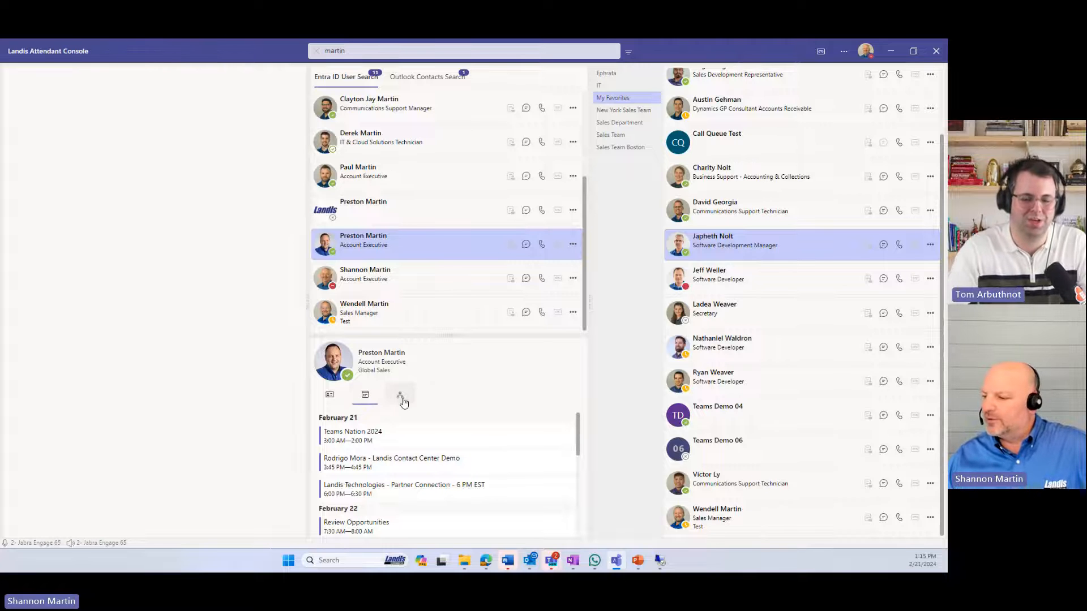
{"action": "left_click", "coordinate": [401, 395]}
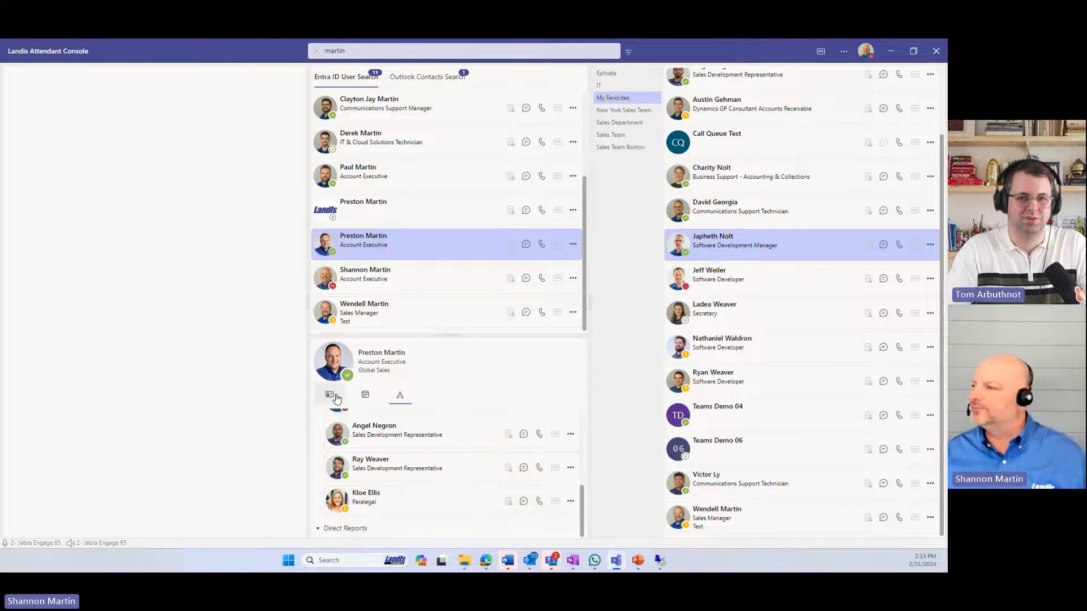
{"action": "left_click", "coordinate": [865, 50]}
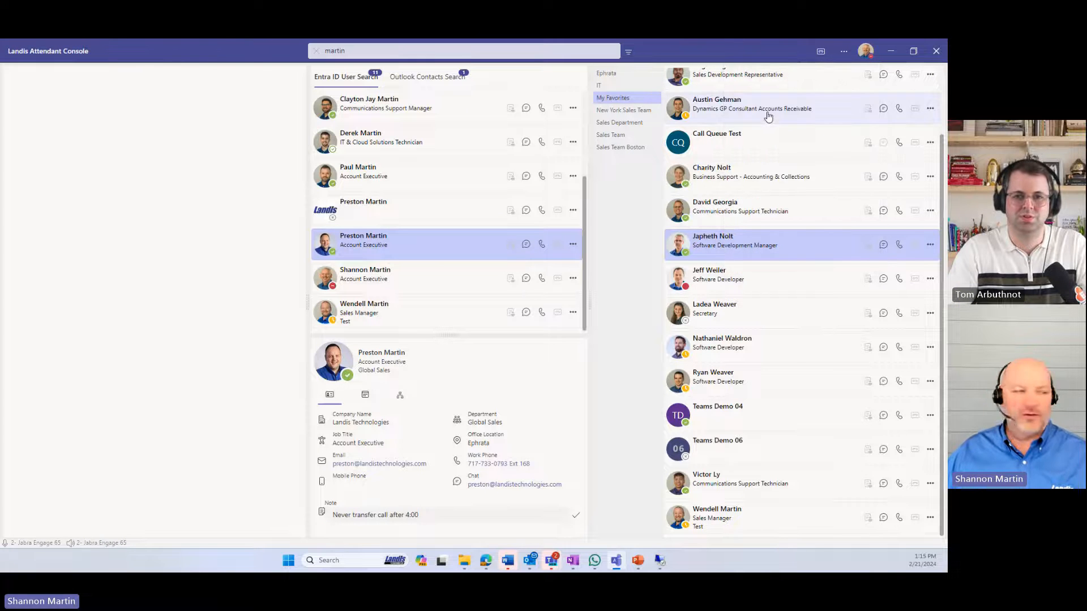
{"action": "mouse_move", "coordinate": [145, 239]}
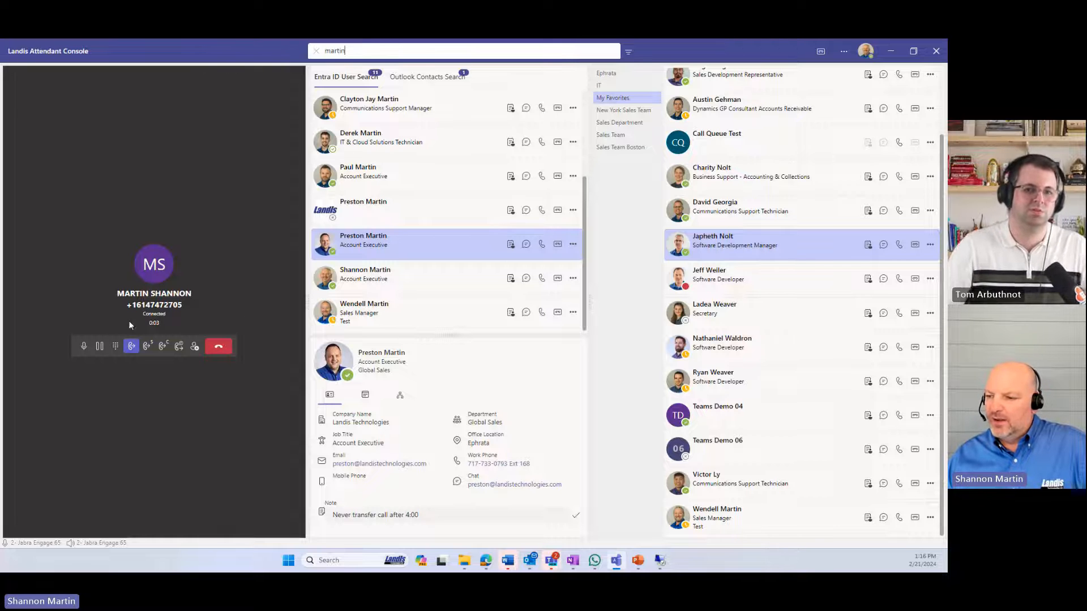
{"action": "left_click", "coordinate": [99, 346]}
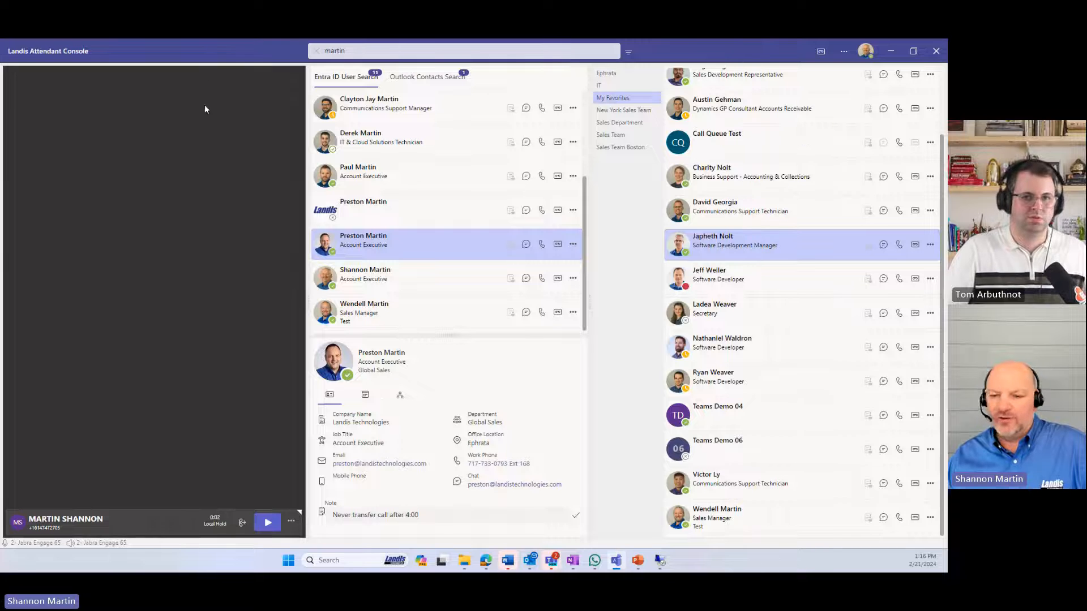
{"action": "mouse_move", "coordinate": [182, 370]}
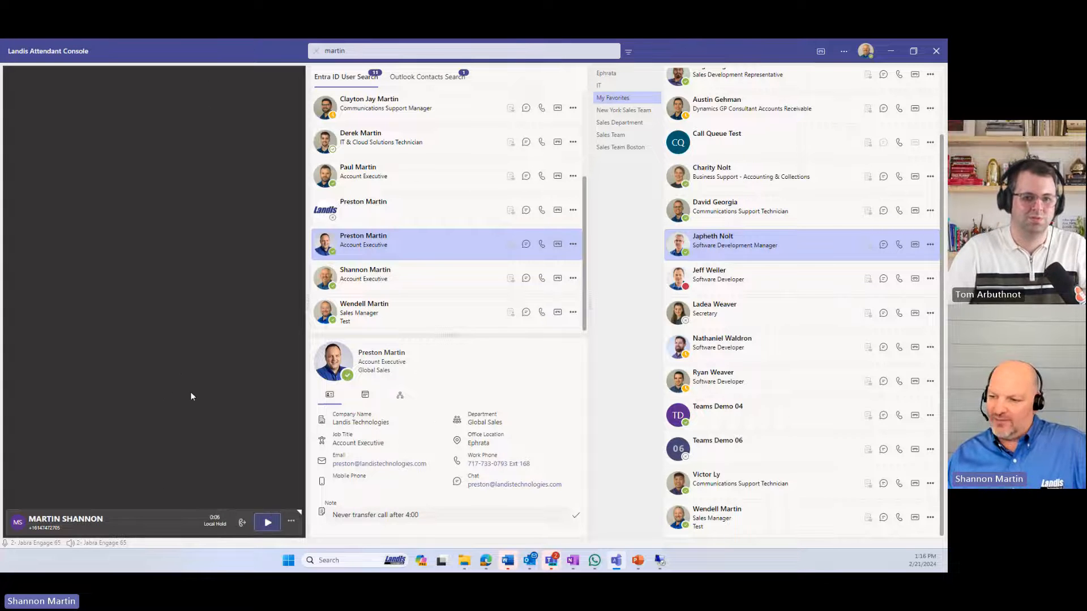
{"action": "left_click", "coordinate": [267, 522]}
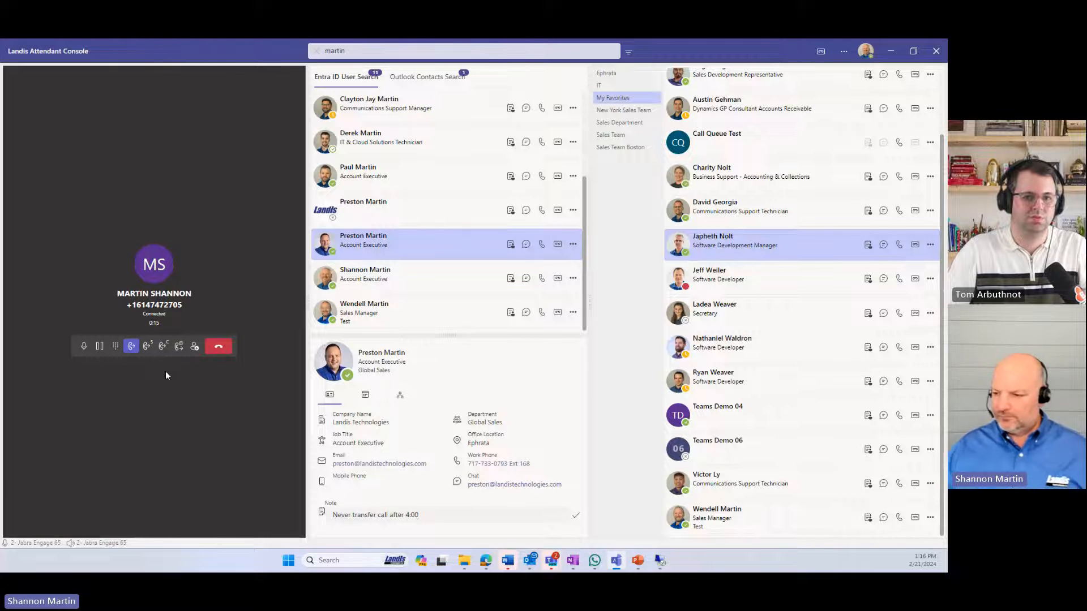
{"action": "mouse_move", "coordinate": [130, 346]}
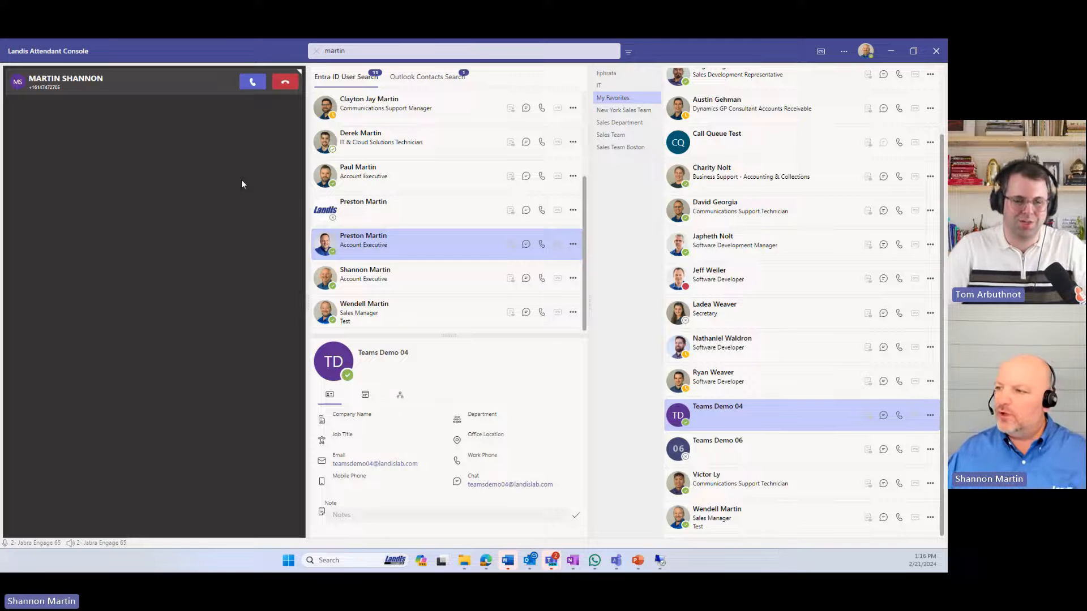
{"action": "left_click", "coordinate": [253, 81]}
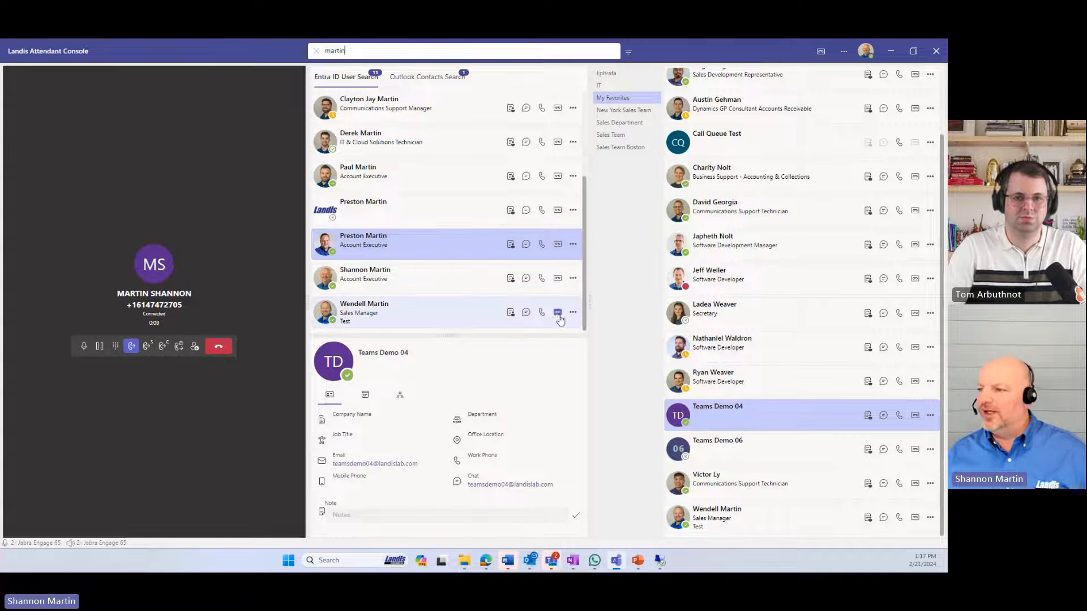
{"action": "mouse_move", "coordinate": [243, 420]}
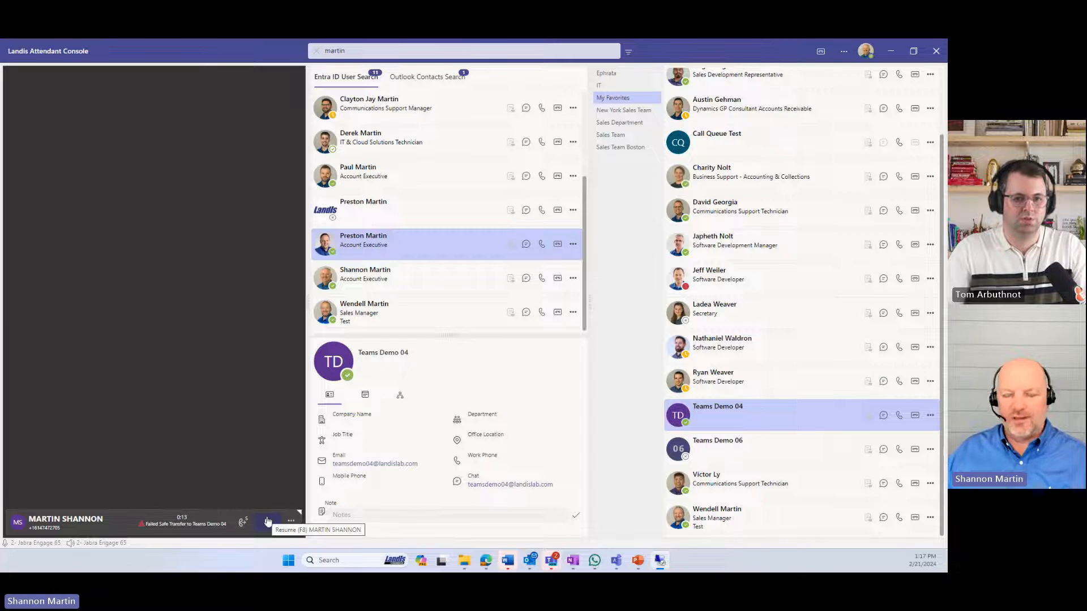
{"action": "left_click", "coordinate": [269, 523]}
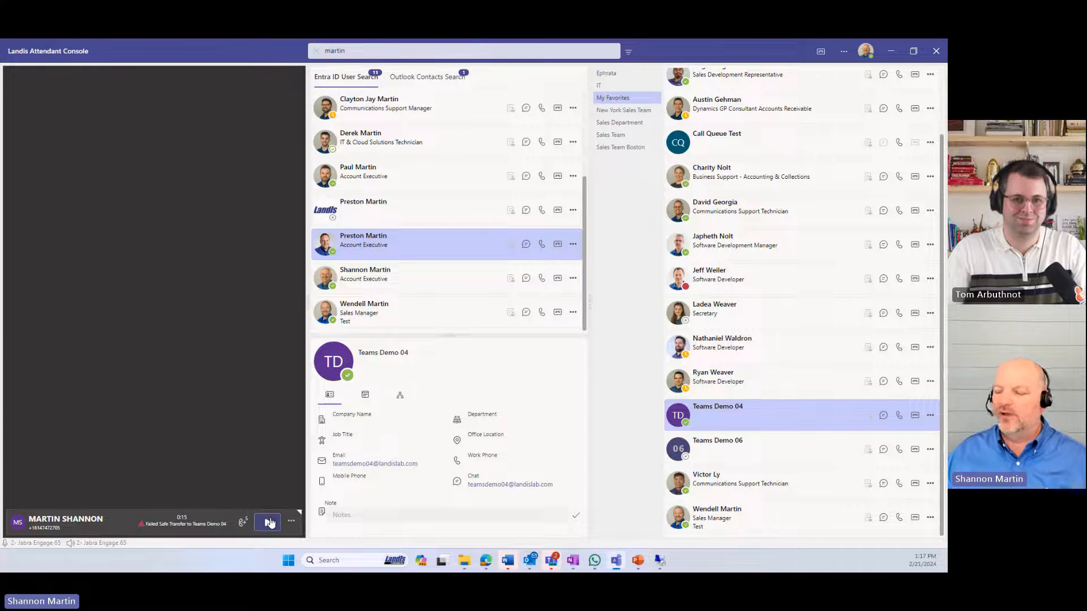
{"action": "left_click", "coordinate": [268, 522]}
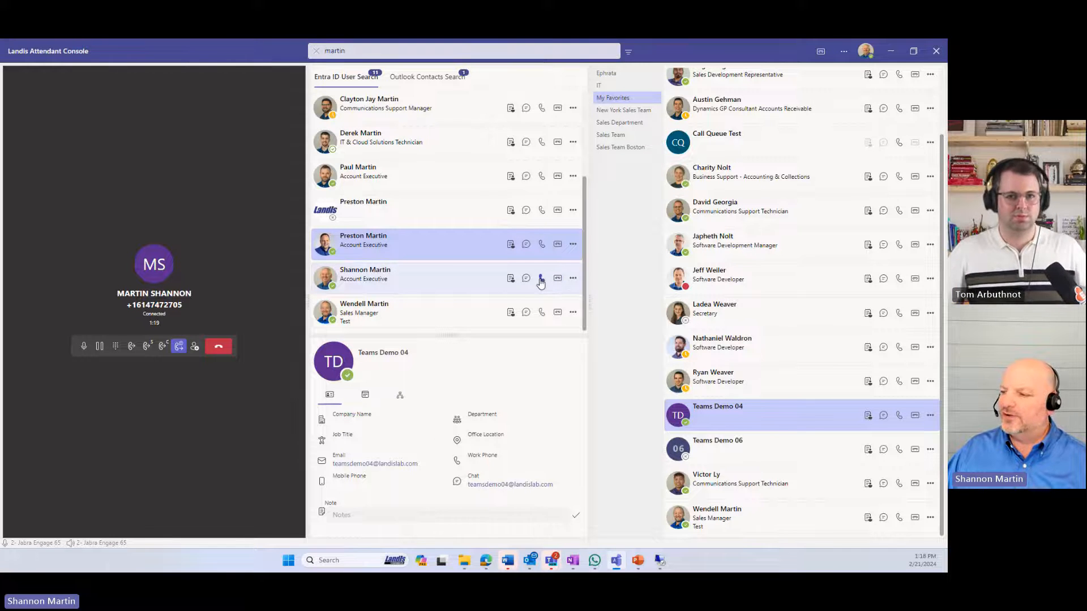
Request a chat consult transfer of MARTIN SHANNON's call to Shannon Martin
{"action": "left_click", "coordinate": [542, 278]}
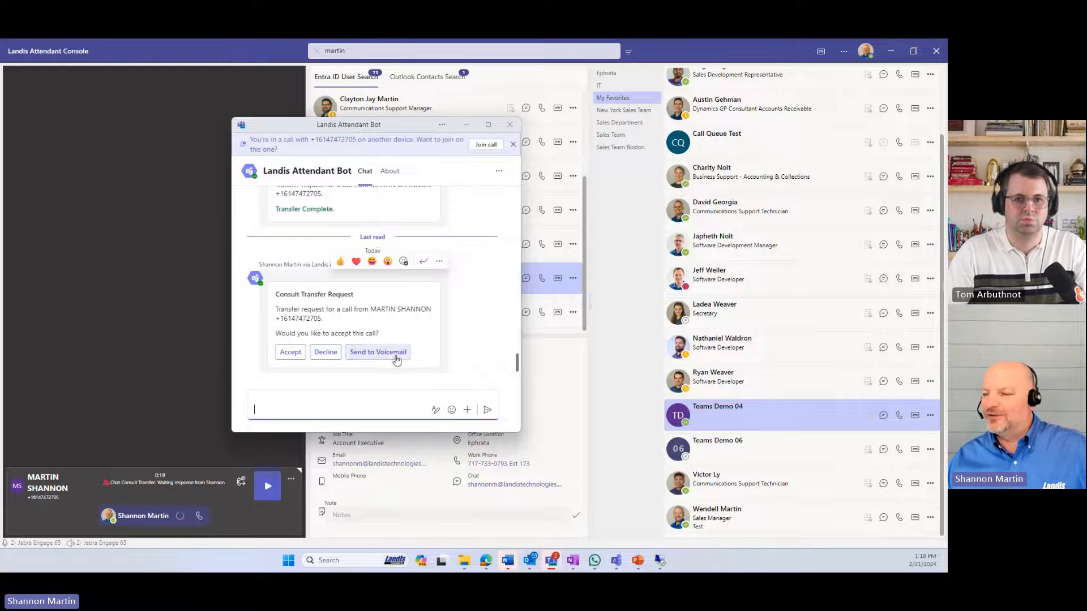
{"action": "mouse_move", "coordinate": [349, 369]}
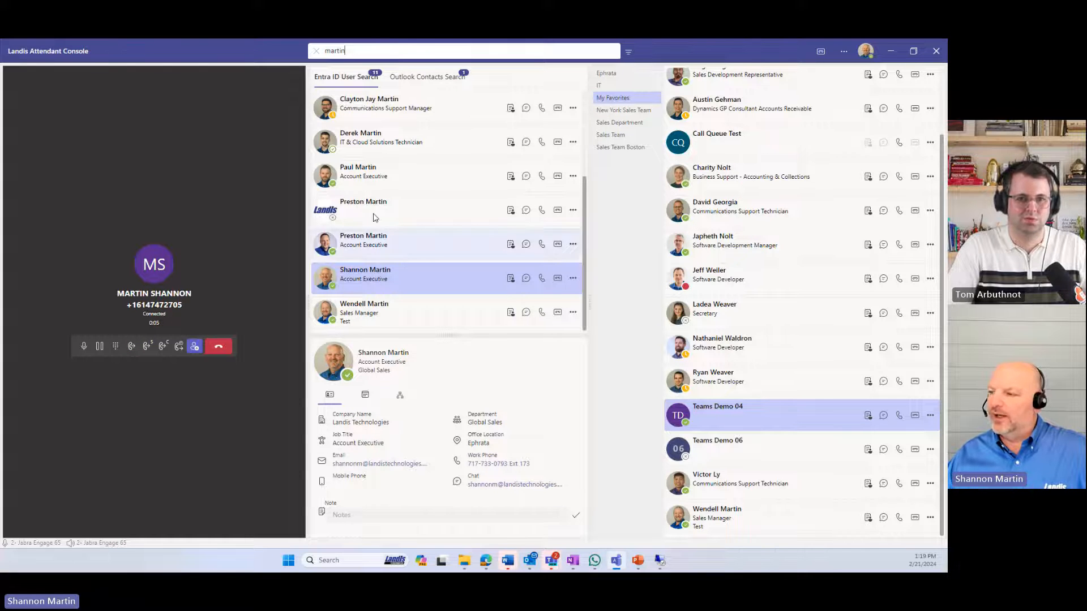
{"action": "left_click", "coordinate": [374, 241]}
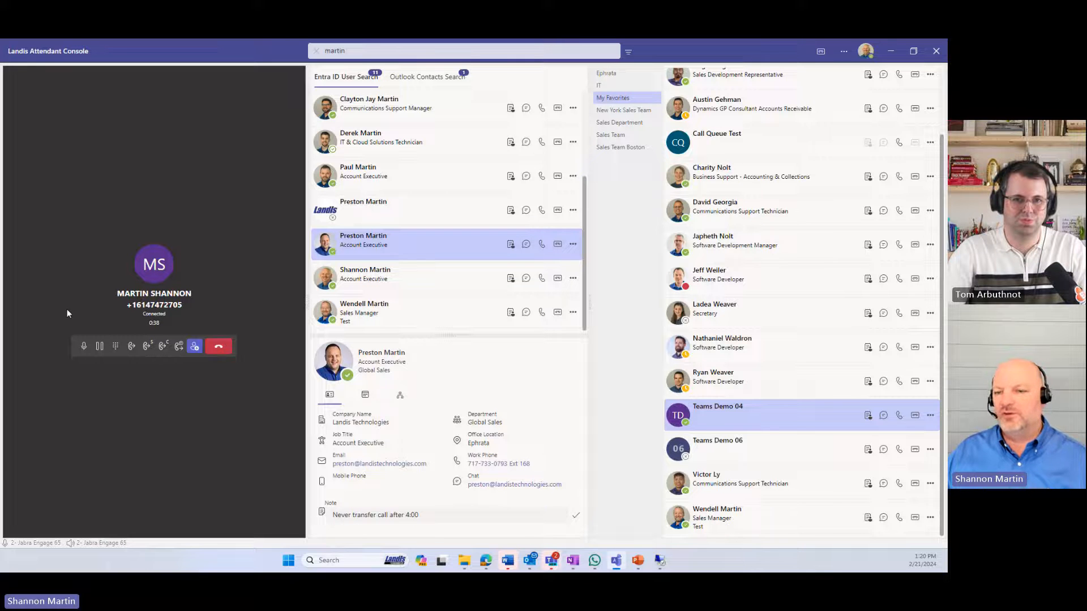
{"action": "mouse_move", "coordinate": [113, 395]}
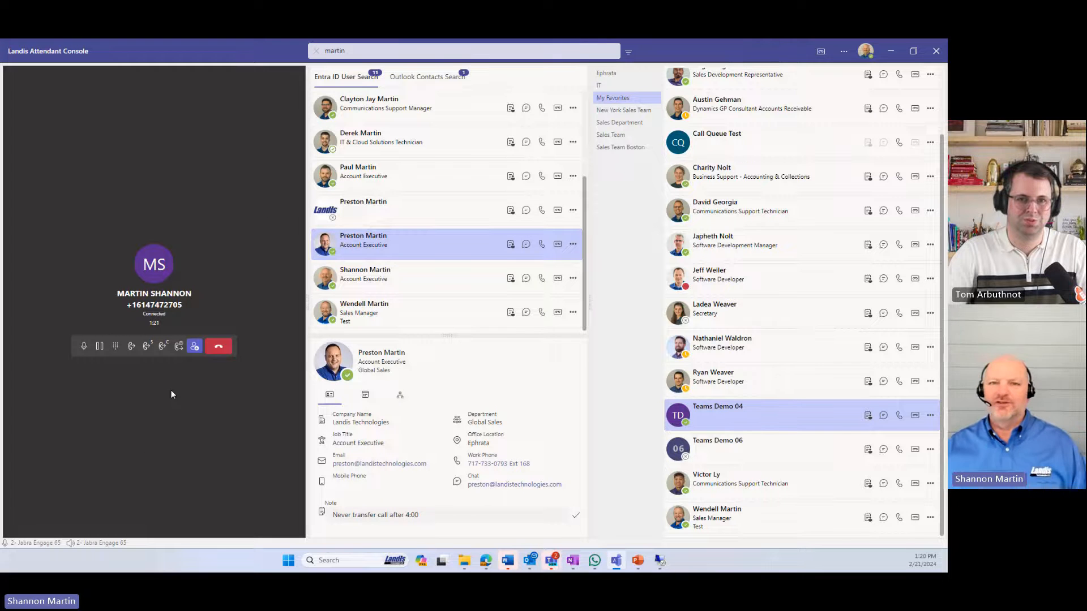
{"action": "mouse_move", "coordinate": [196, 407]}
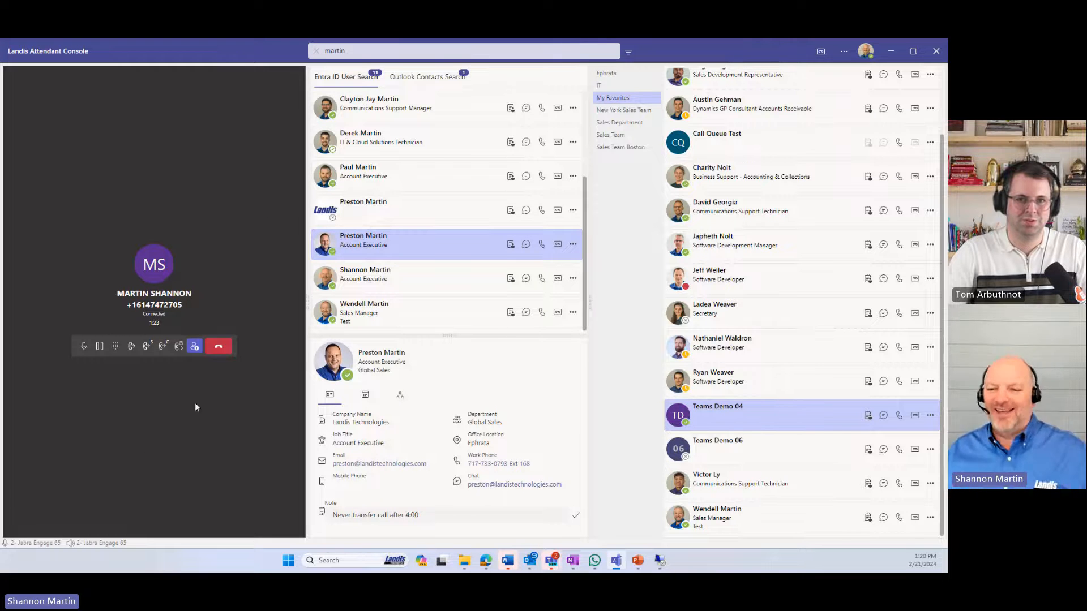